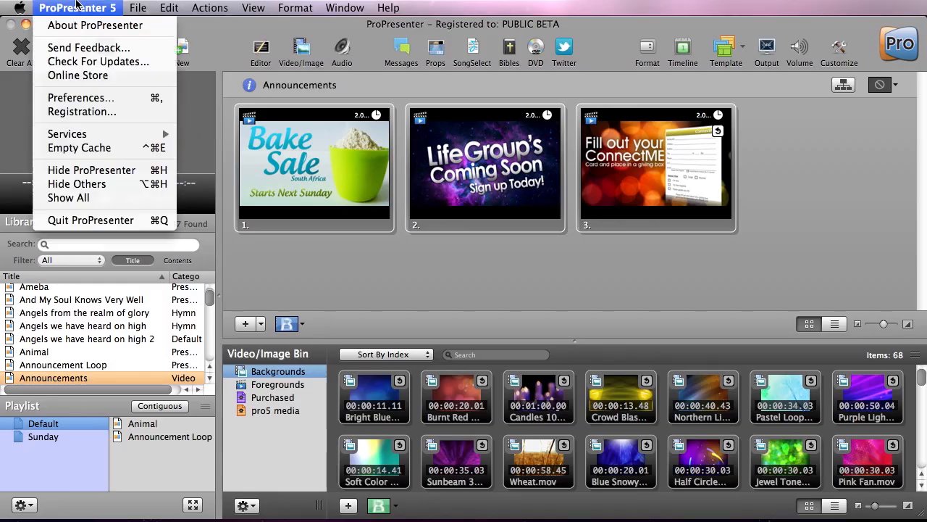
Open ProPresenter 5 Preferences on the Sync tab for library syncing.
{"action": "left_click", "coordinate": [80, 97]}
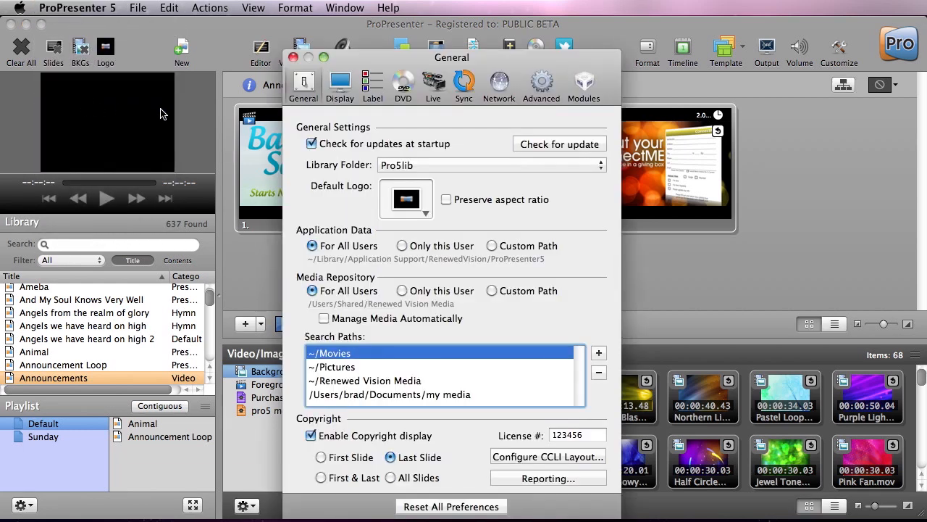
{"action": "left_click", "coordinate": [463, 85]}
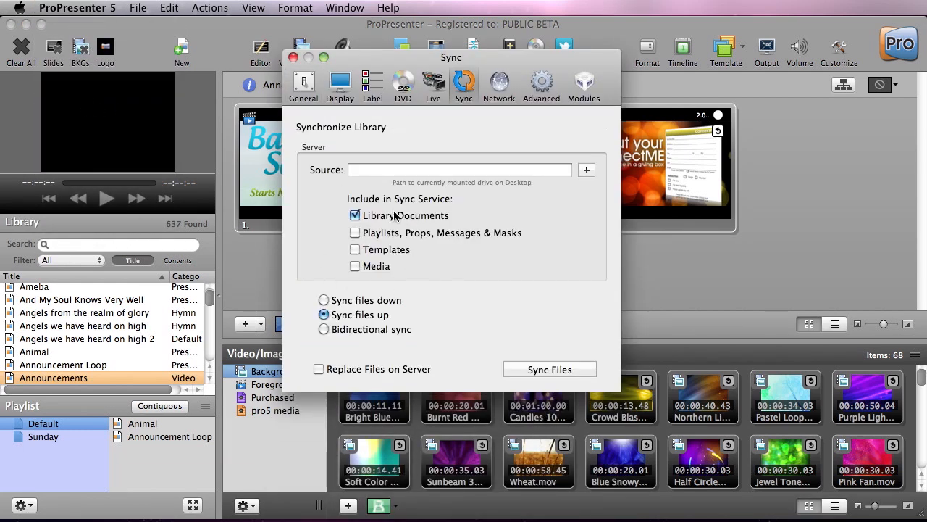
{"action": "mouse_move", "coordinate": [395, 277]}
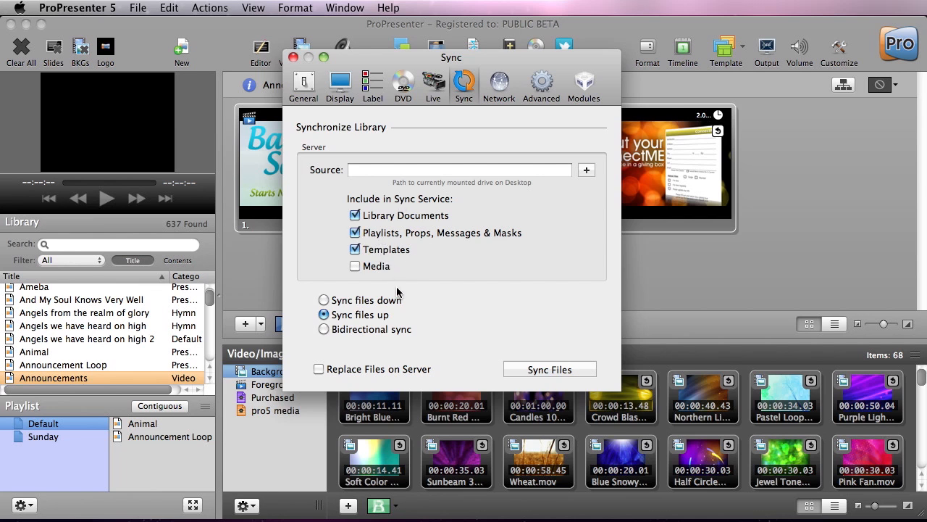
{"action": "mouse_move", "coordinate": [587, 174]}
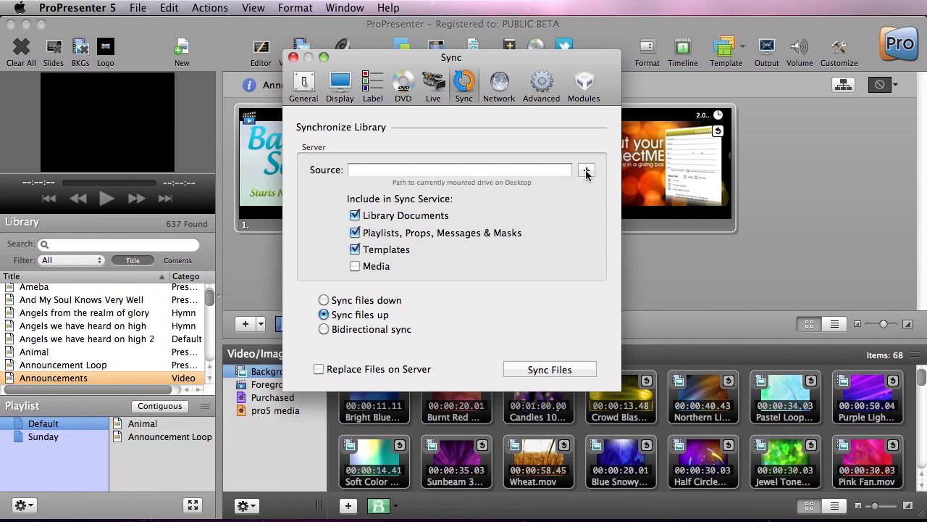
Set the Desktop's NETWORK DRIVE folder as the library sync source.
{"action": "left_click", "coordinate": [586, 169]}
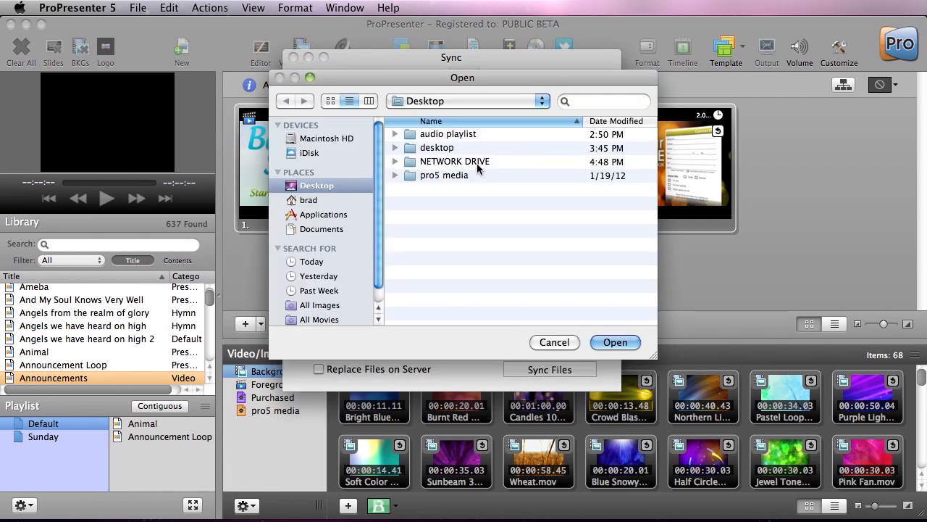
{"action": "left_click", "coordinate": [455, 161]}
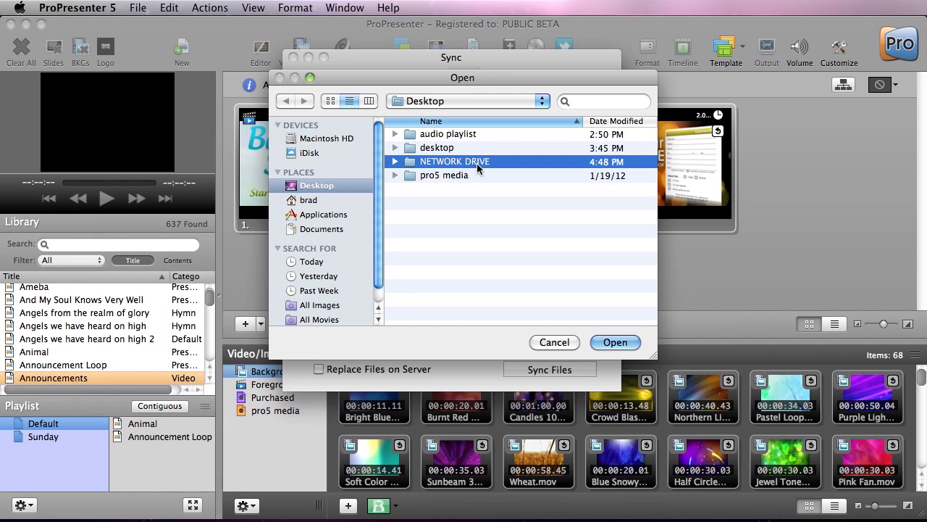
{"action": "mouse_move", "coordinate": [659, 331]}
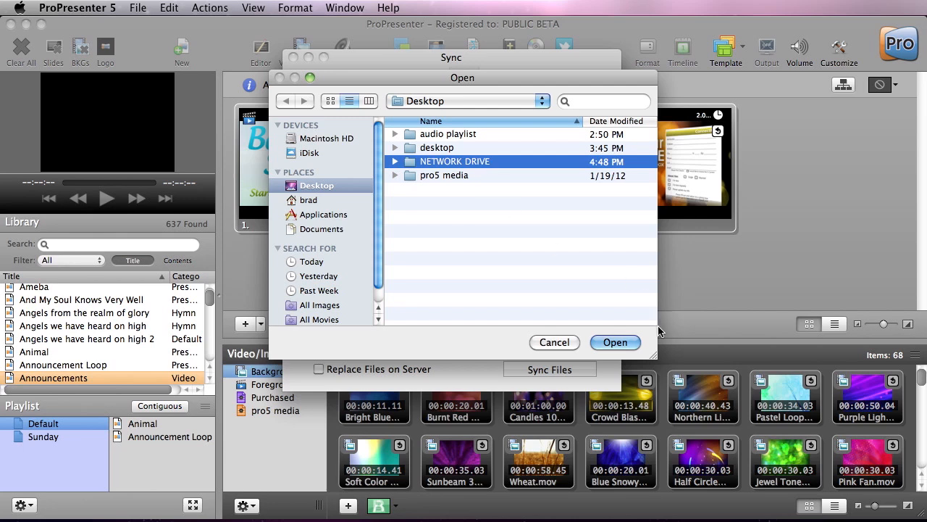
{"action": "left_click", "coordinate": [615, 342]}
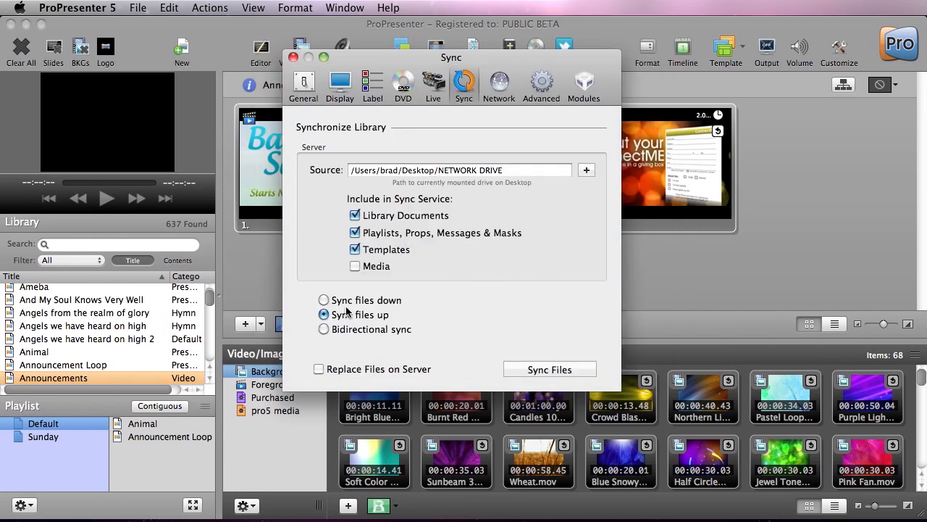
{"action": "mouse_move", "coordinate": [353, 305]}
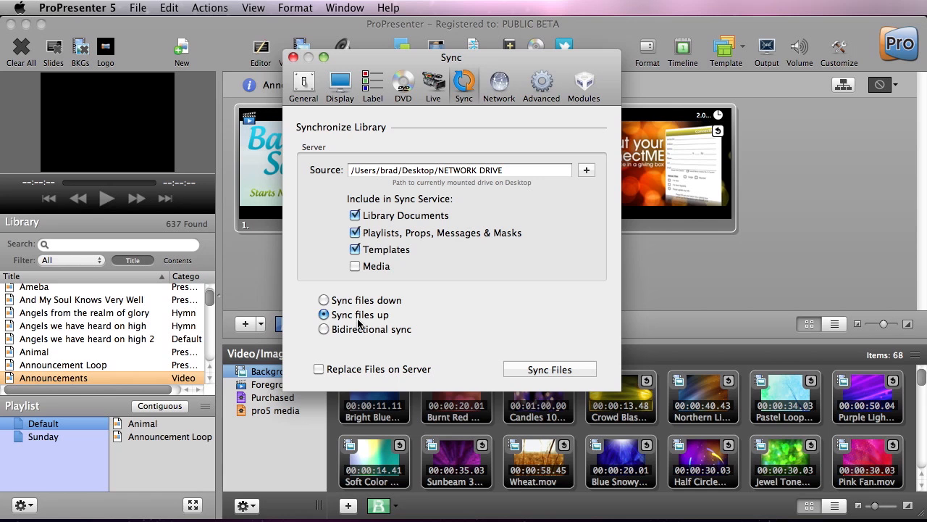
{"action": "mouse_move", "coordinate": [349, 337]}
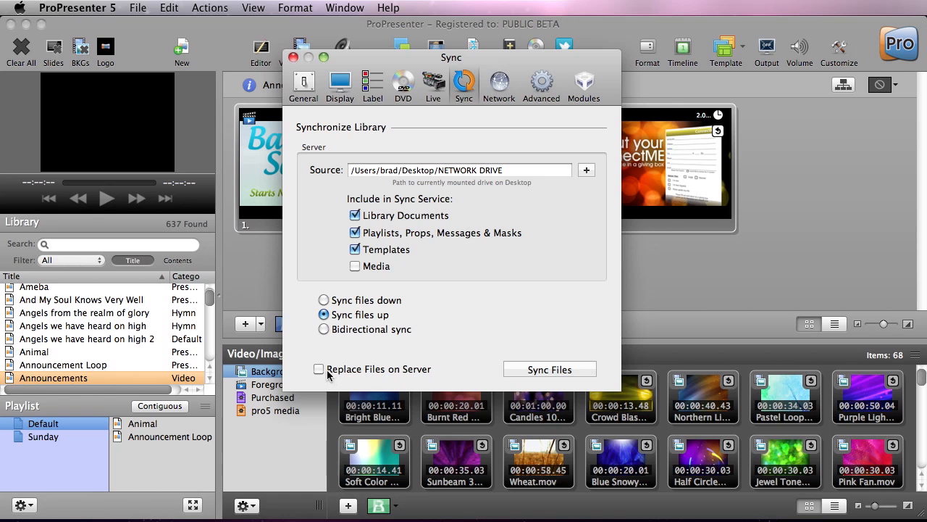
Enable Replace Files on Server while keeping Sync files up selected.
{"action": "left_click", "coordinate": [318, 369]}
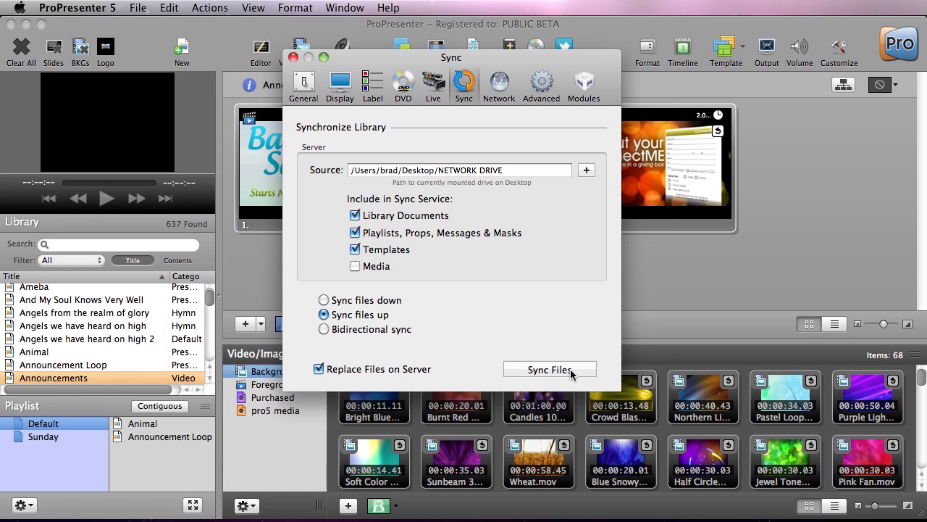
Sync the library files up to NETWORK DRIVE and close Preferences.
{"action": "left_click", "coordinate": [550, 369]}
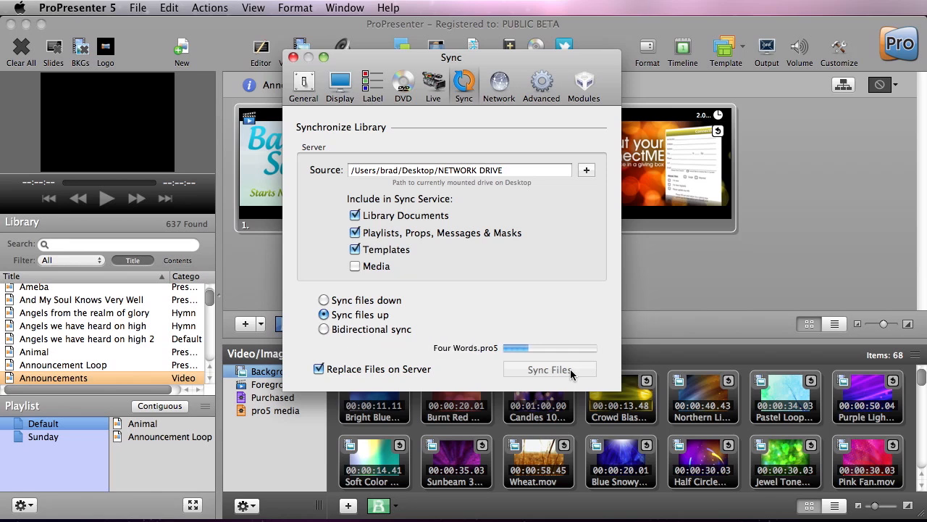
{"action": "left_click", "coordinate": [549, 369]}
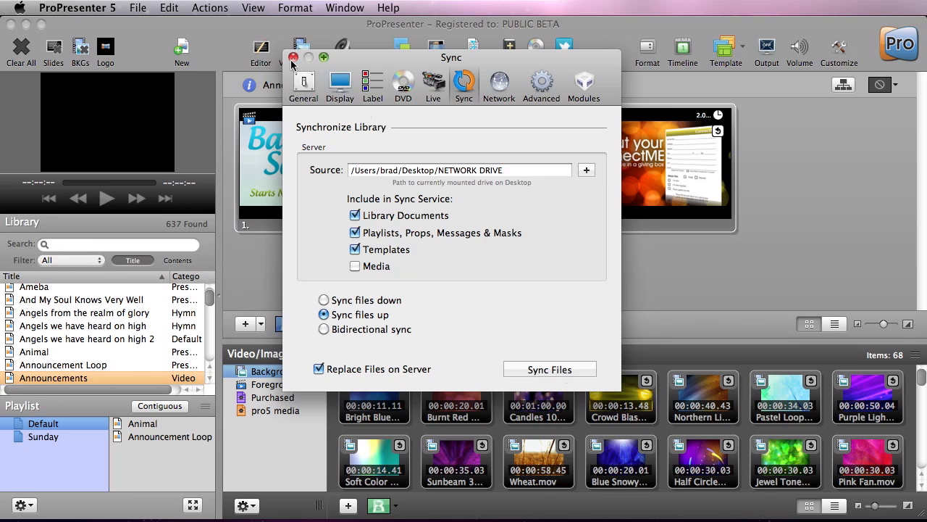
{"action": "left_click", "coordinate": [293, 57]}
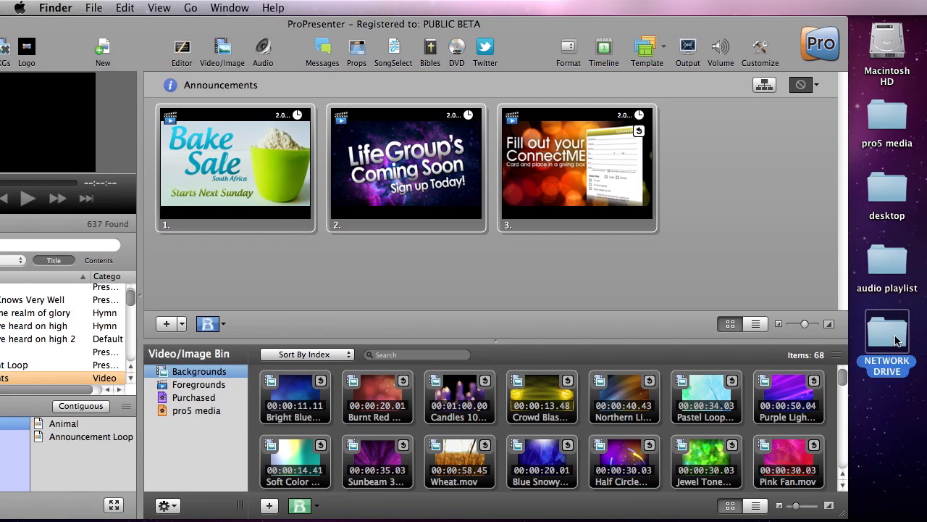
Browse NETWORK DRIVE in Finder, viewing __Templates then opening __User_Data.
{"action": "double_click", "coordinate": [886, 330]}
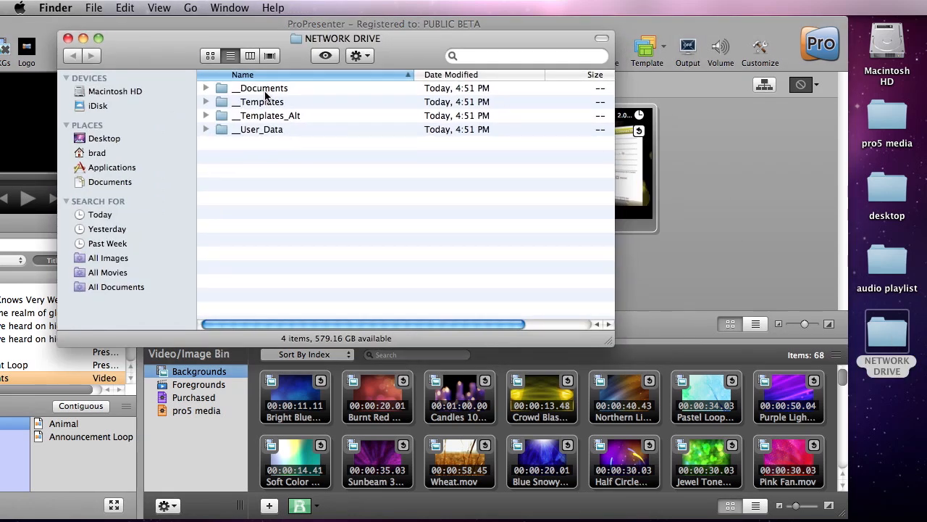
{"action": "double_click", "coordinate": [262, 88]}
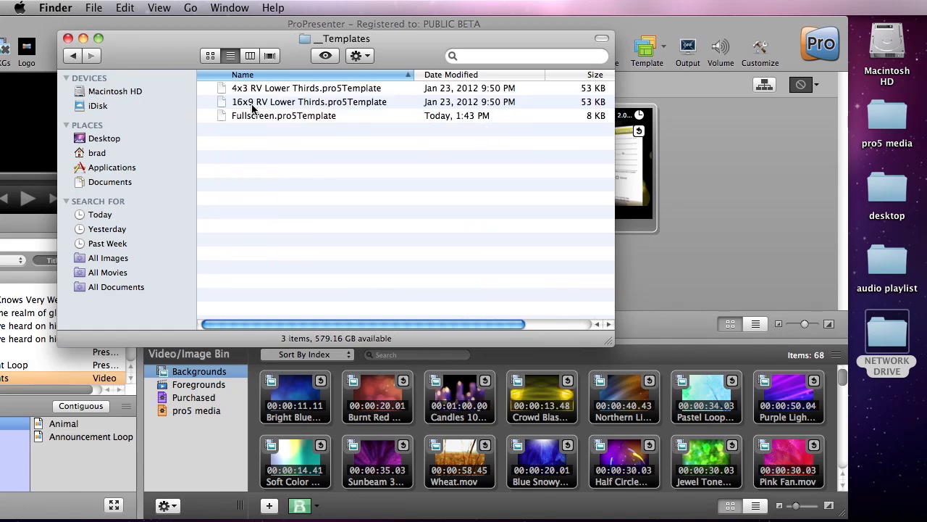
{"action": "left_click", "coordinate": [72, 55]}
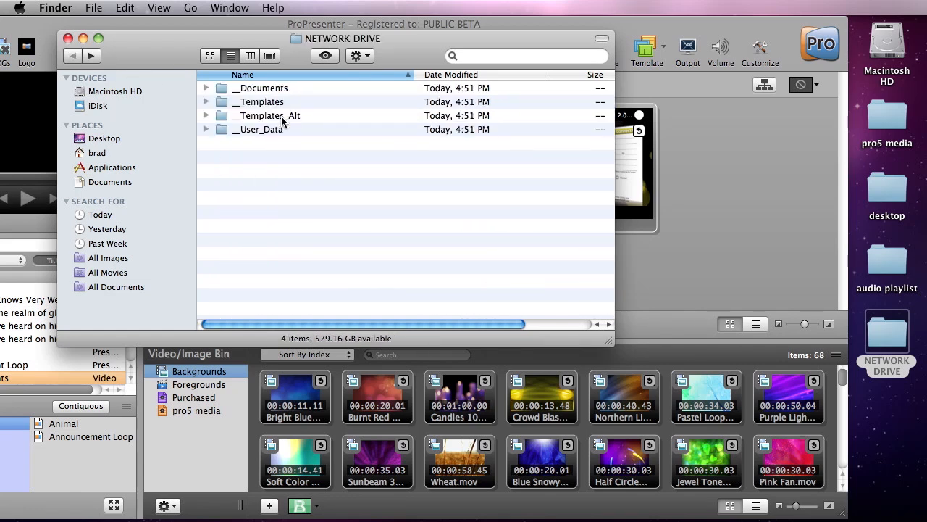
{"action": "double_click", "coordinate": [266, 115]}
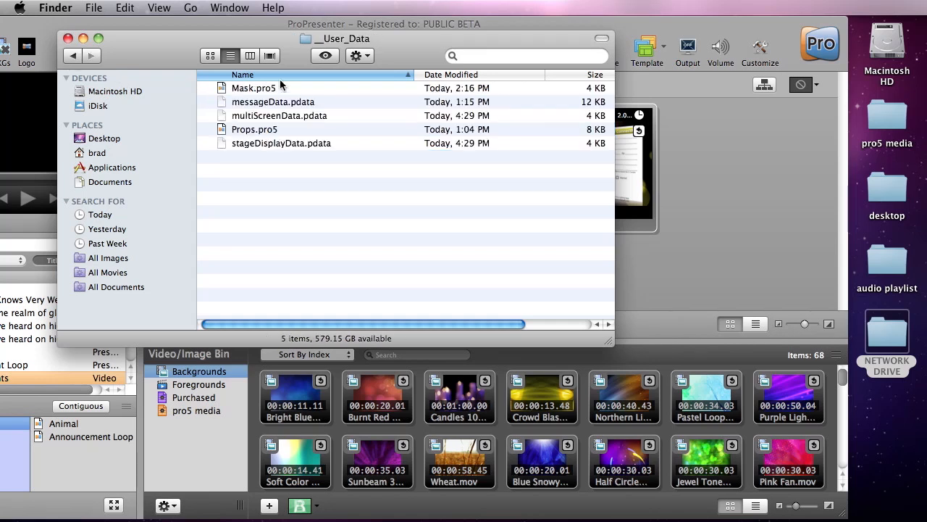
{"action": "mouse_move", "coordinate": [67, 35]}
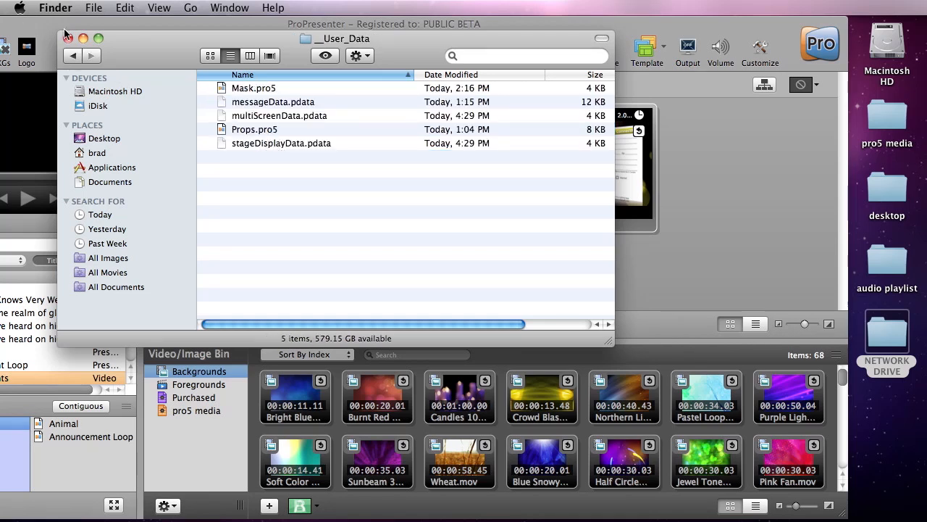